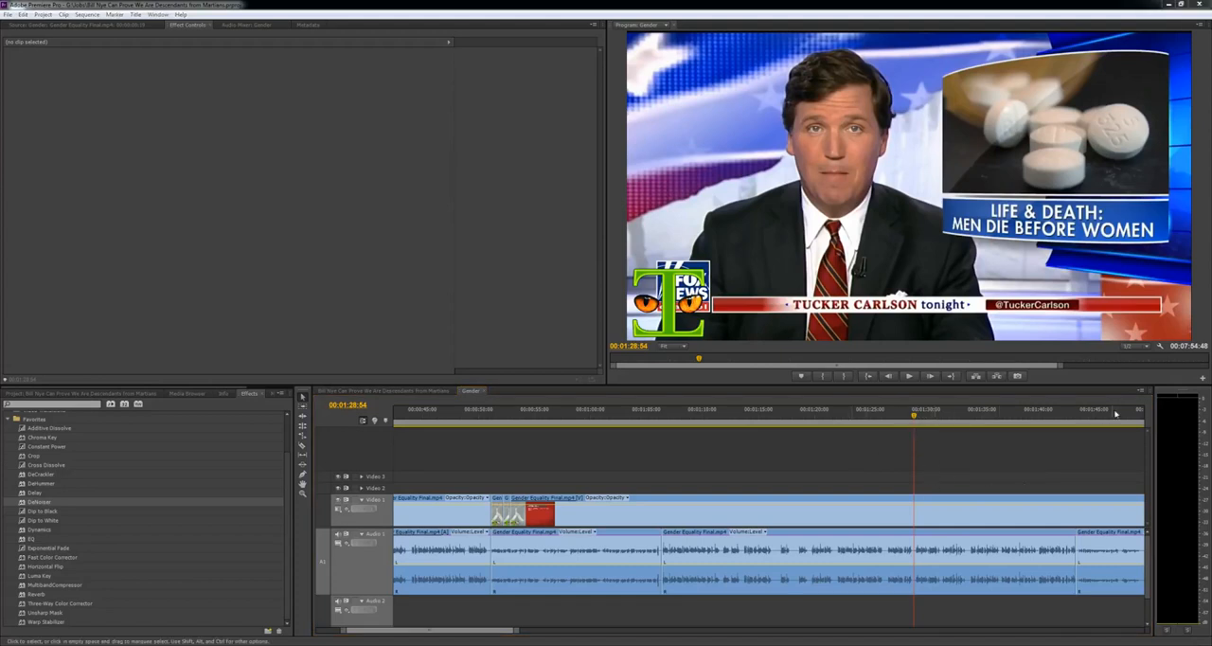
{"action": "mouse_move", "coordinate": [1015, 455]}
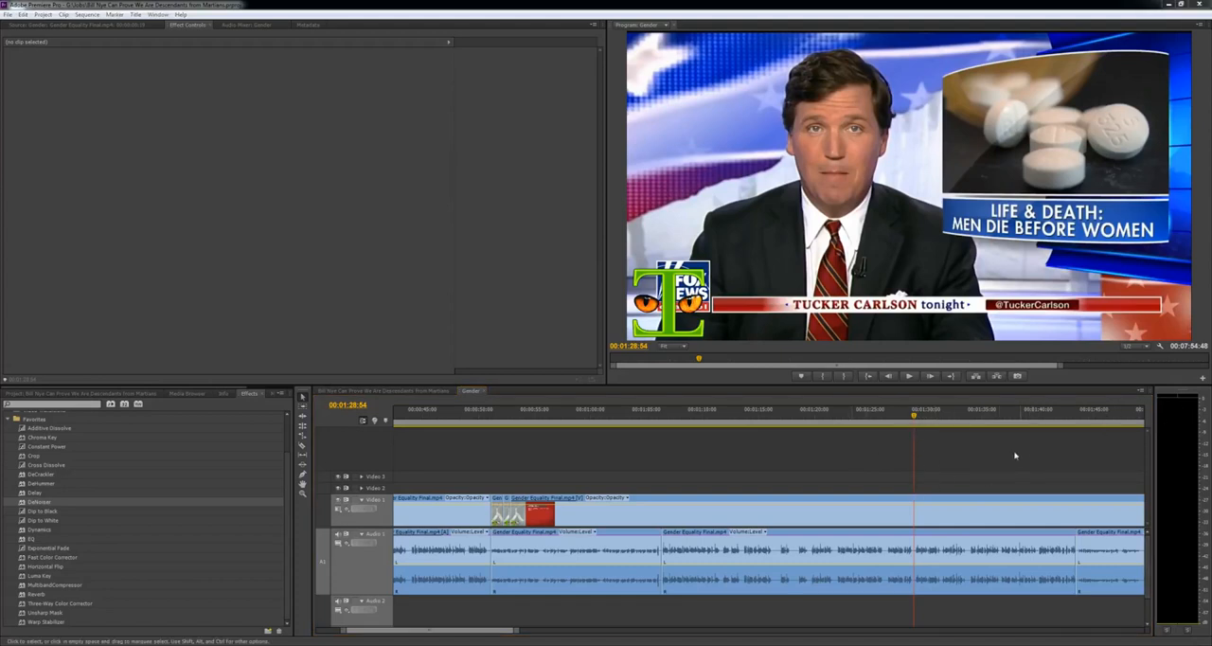
{"action": "mouse_move", "coordinate": [966, 463]}
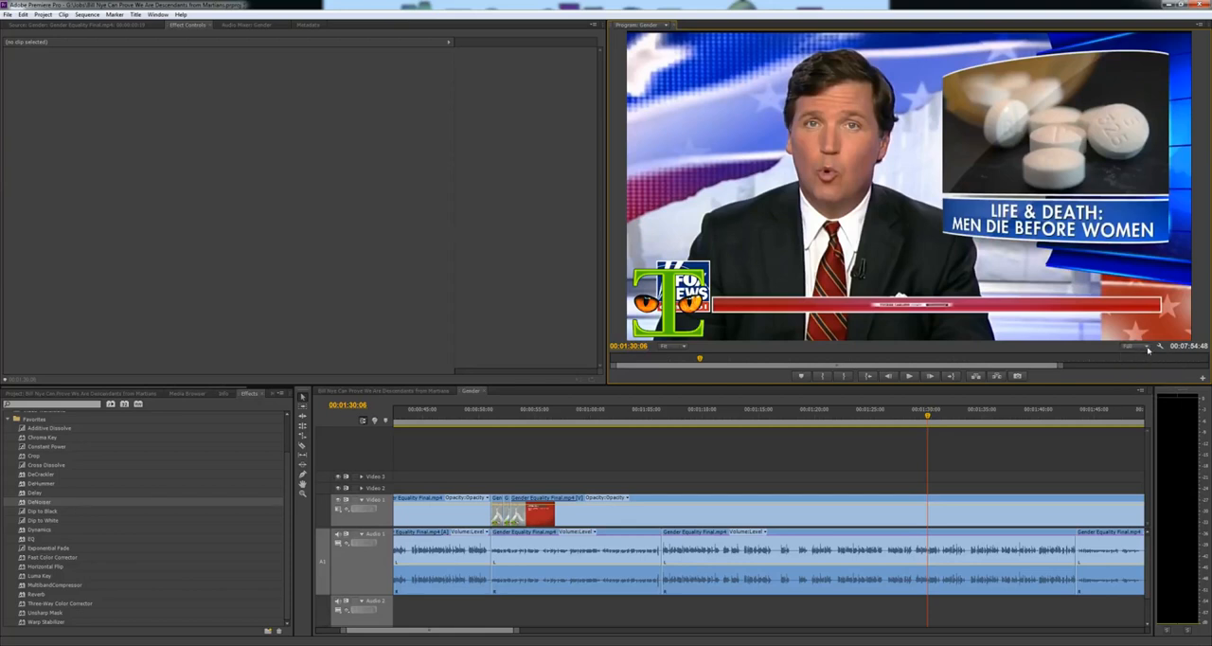
{"action": "mouse_move", "coordinate": [1160, 344]}
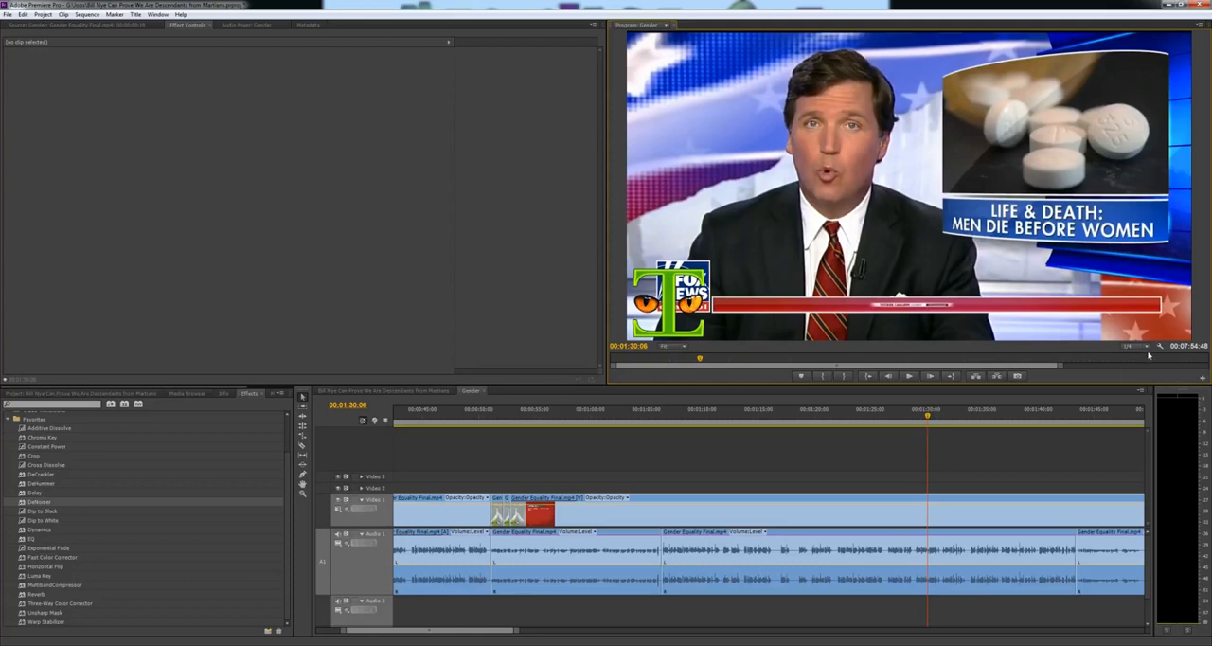
Choose a lower playback resolution in the Program Monitor
{"action": "left_click", "coordinate": [1133, 345]}
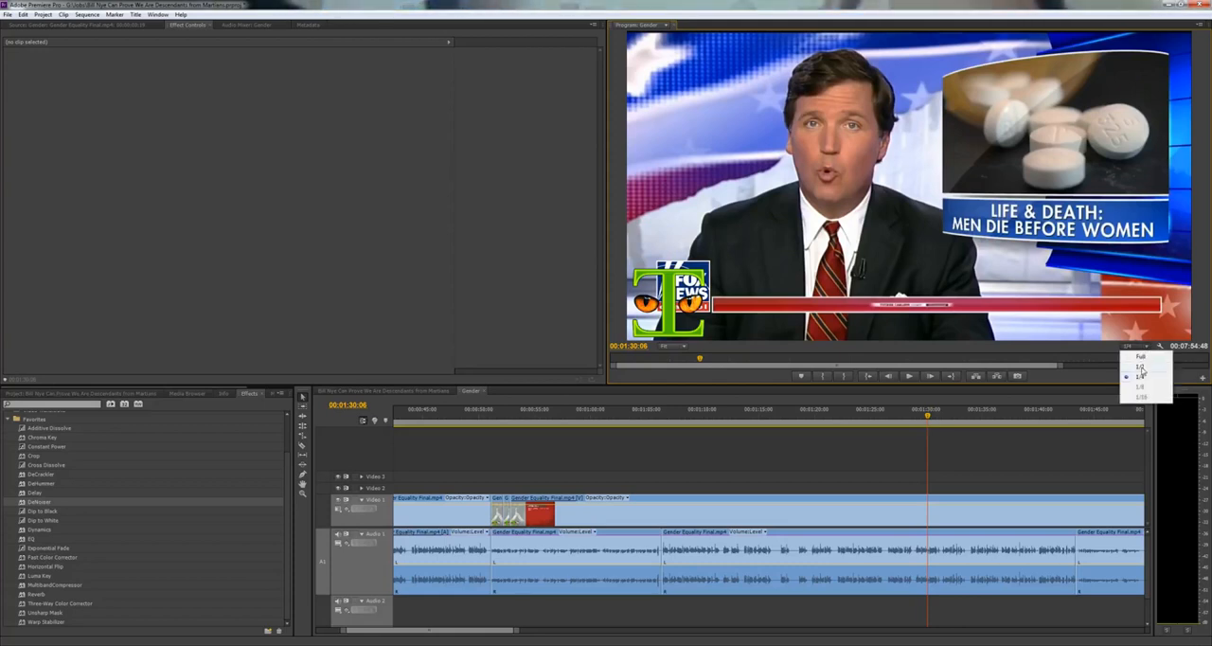
{"action": "left_click", "coordinate": [1146, 377]}
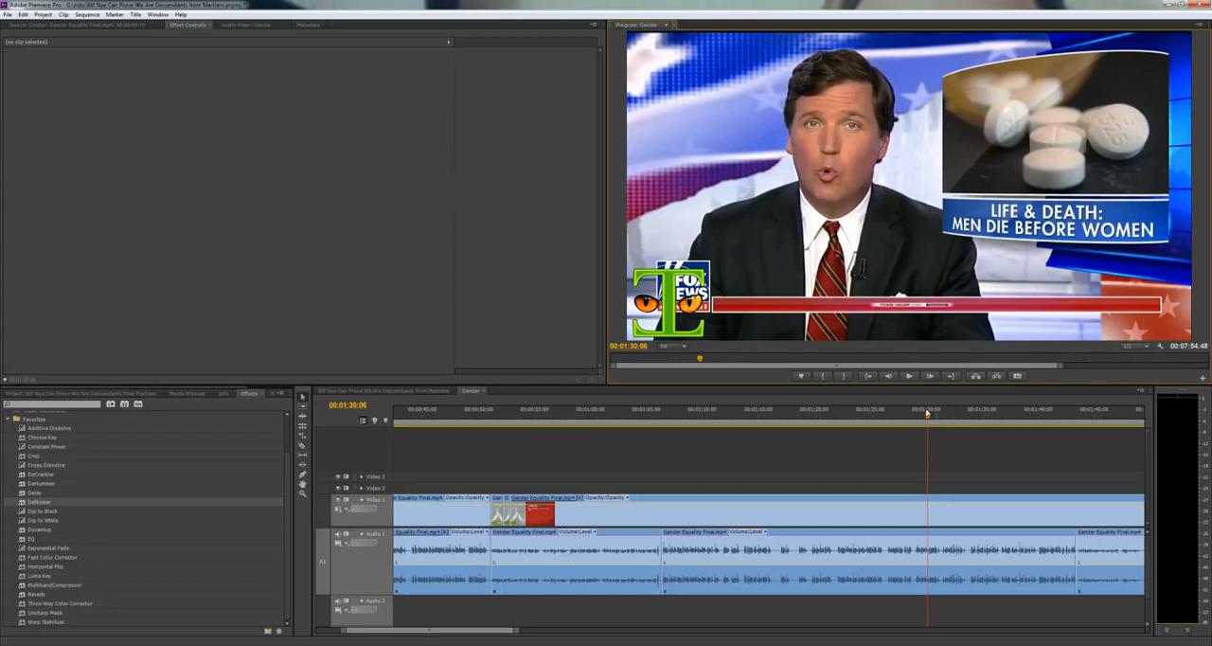
{"action": "mouse_move", "coordinate": [918, 417]}
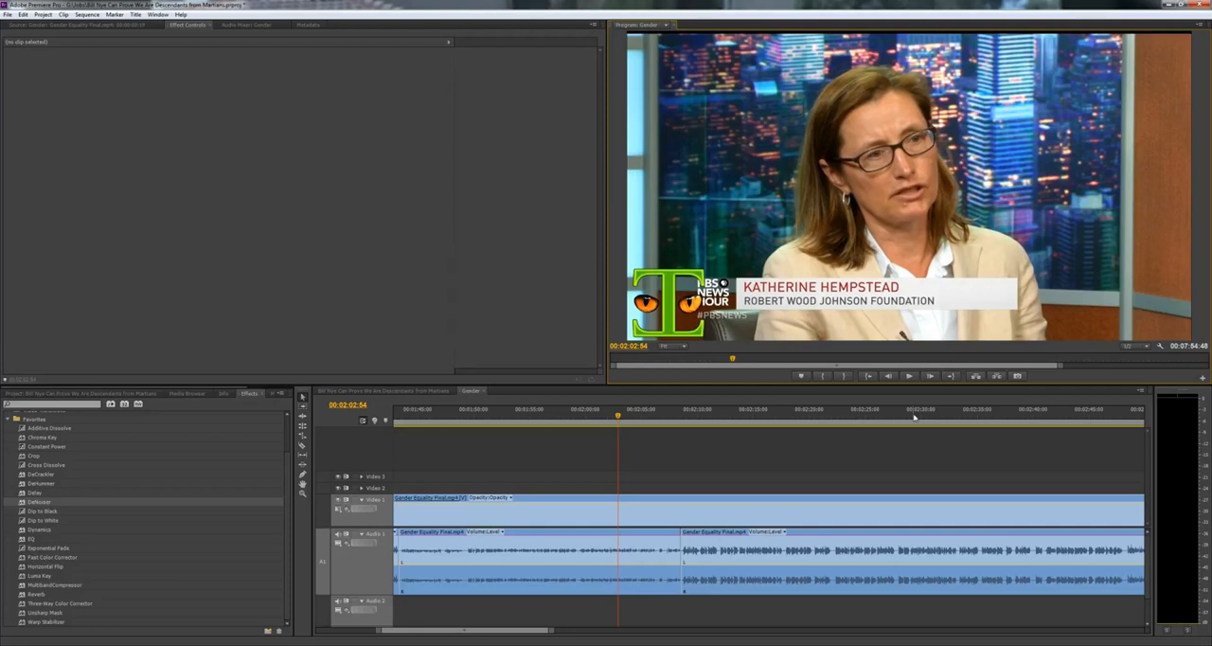
{"action": "mouse_move", "coordinate": [712, 398]}
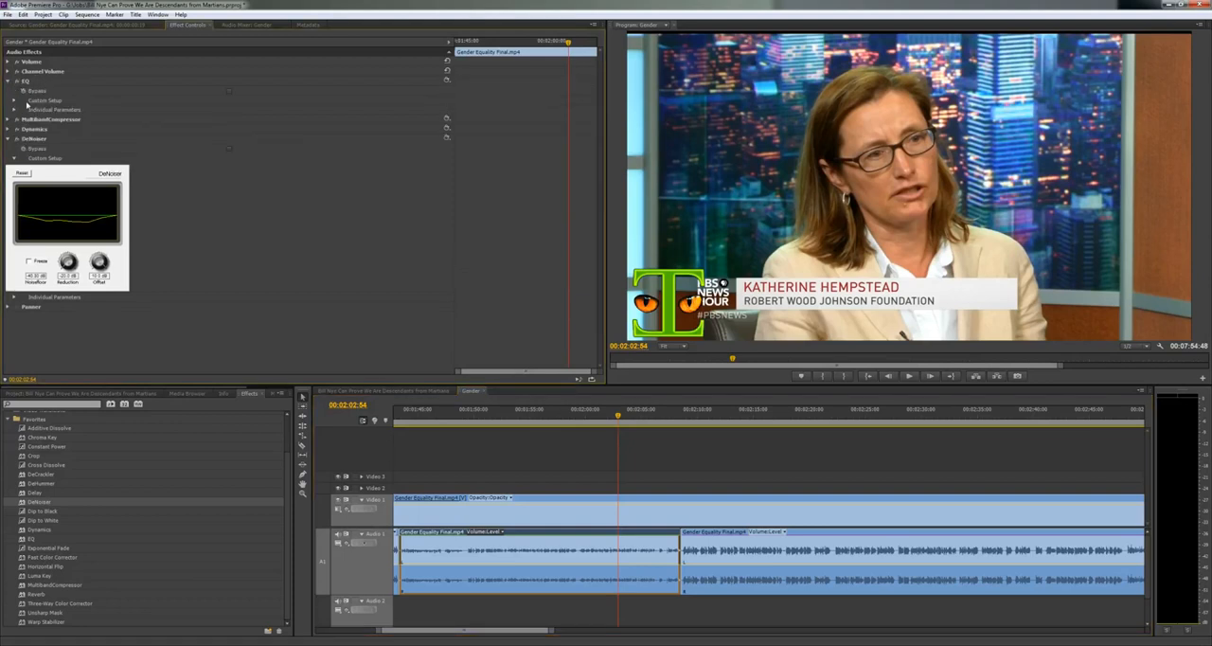
Adjust the EQ curve on the interview clip's audio and play several moments to check it
{"action": "left_click", "coordinate": [16, 98]}
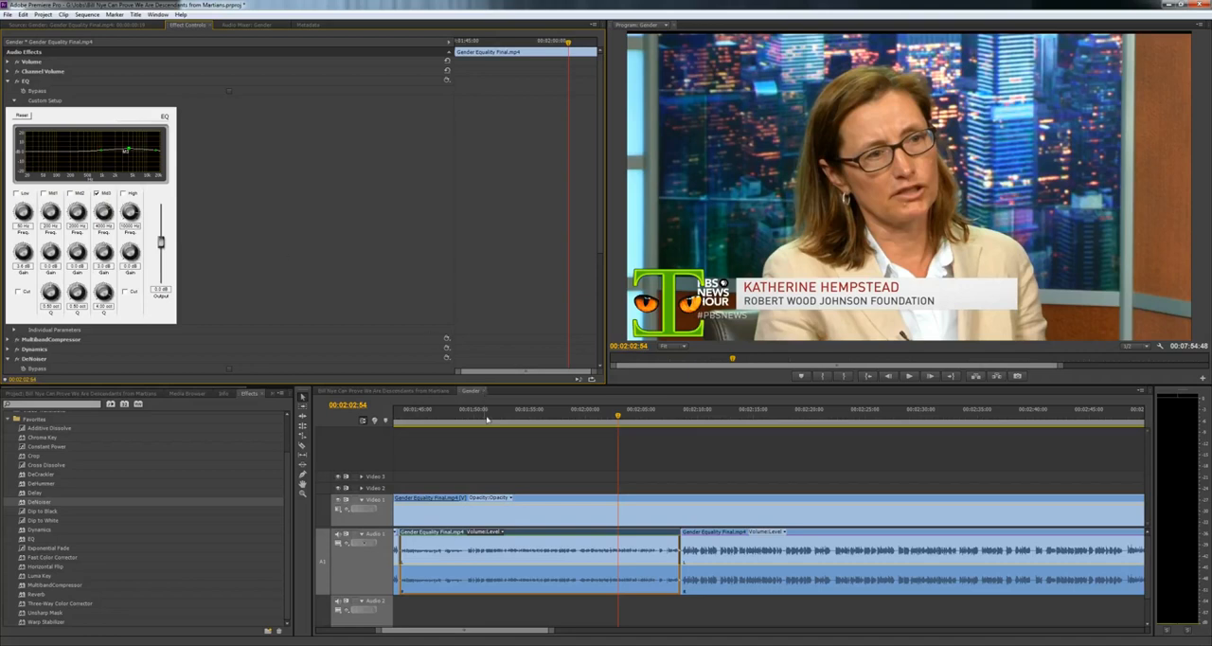
{"action": "mouse_move", "coordinate": [572, 431]}
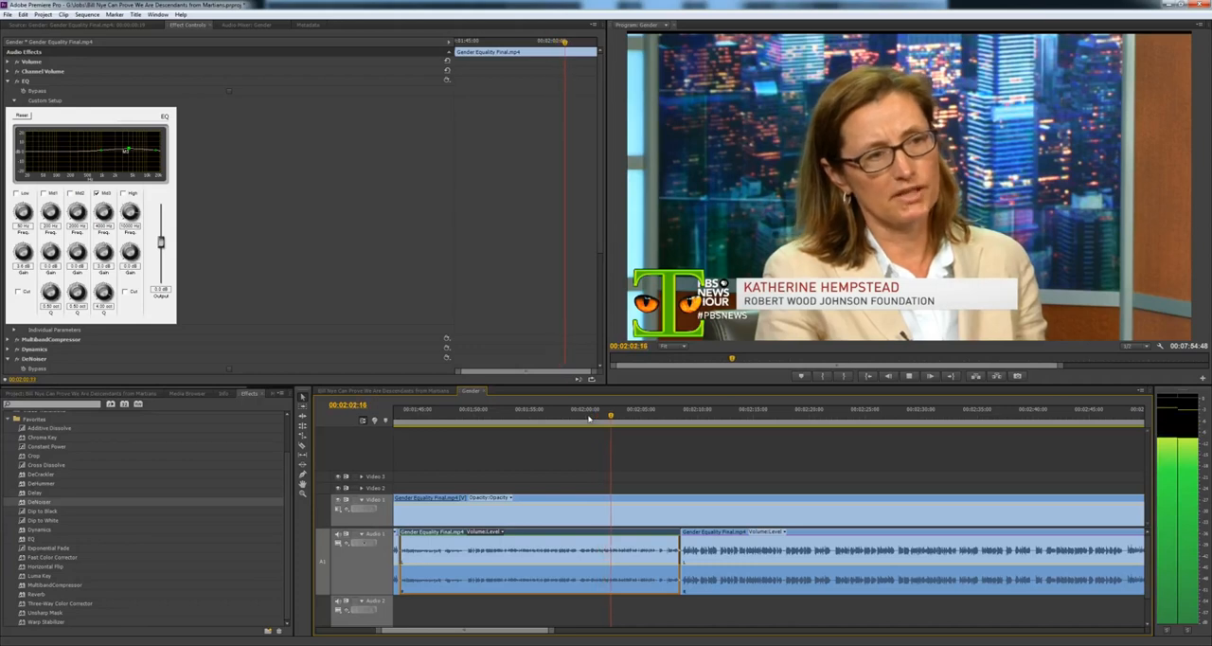
{"action": "key", "text": "ctrl+s"}
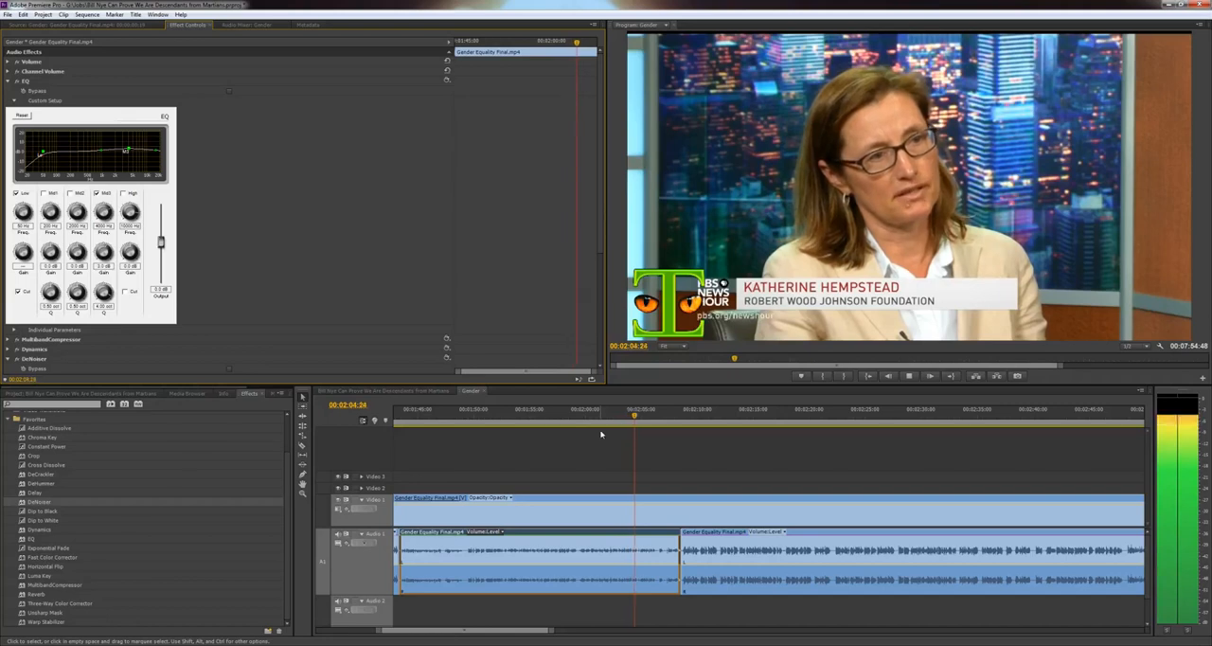
{"action": "left_click", "coordinate": [583, 409]}
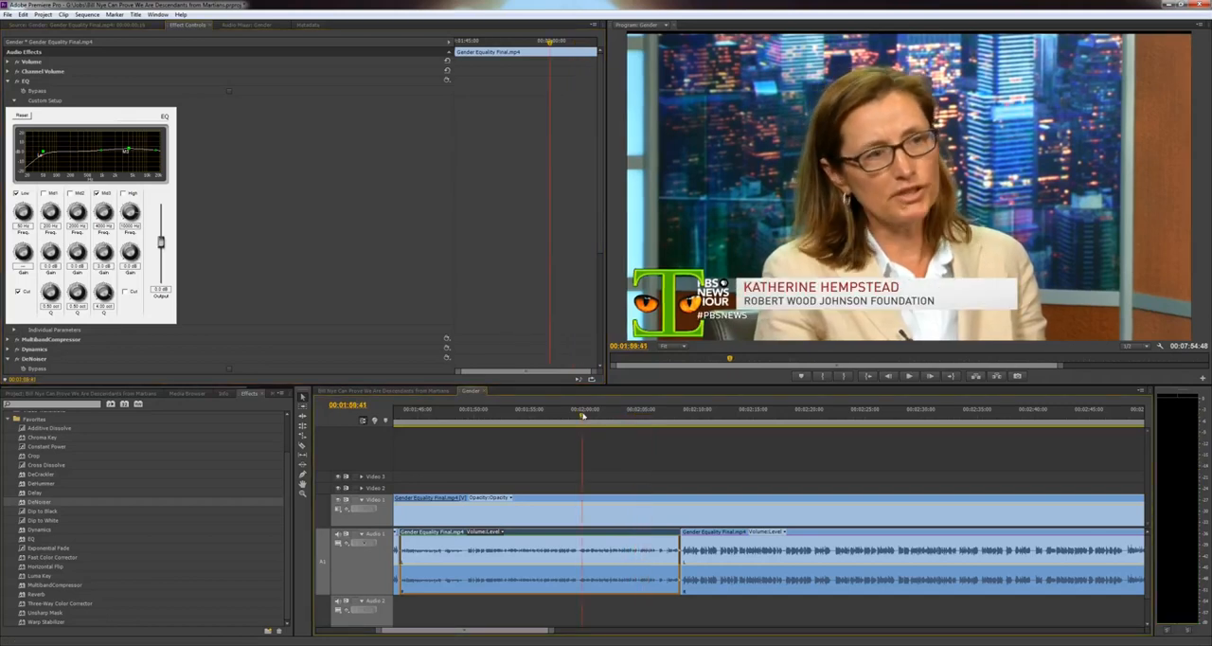
{"action": "left_click", "coordinate": [905, 375]}
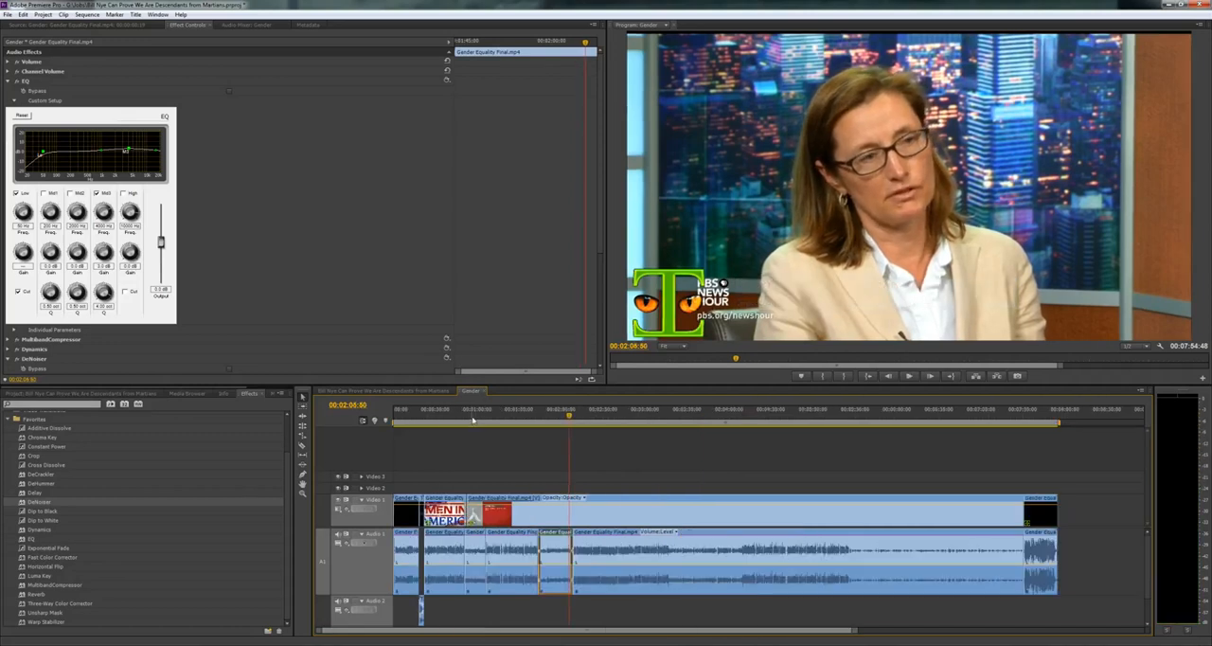
Inspect the DeNoiser and EQ settings on the audio under the suicide rates graphic and play through it
{"action": "left_click", "coordinate": [469, 421]}
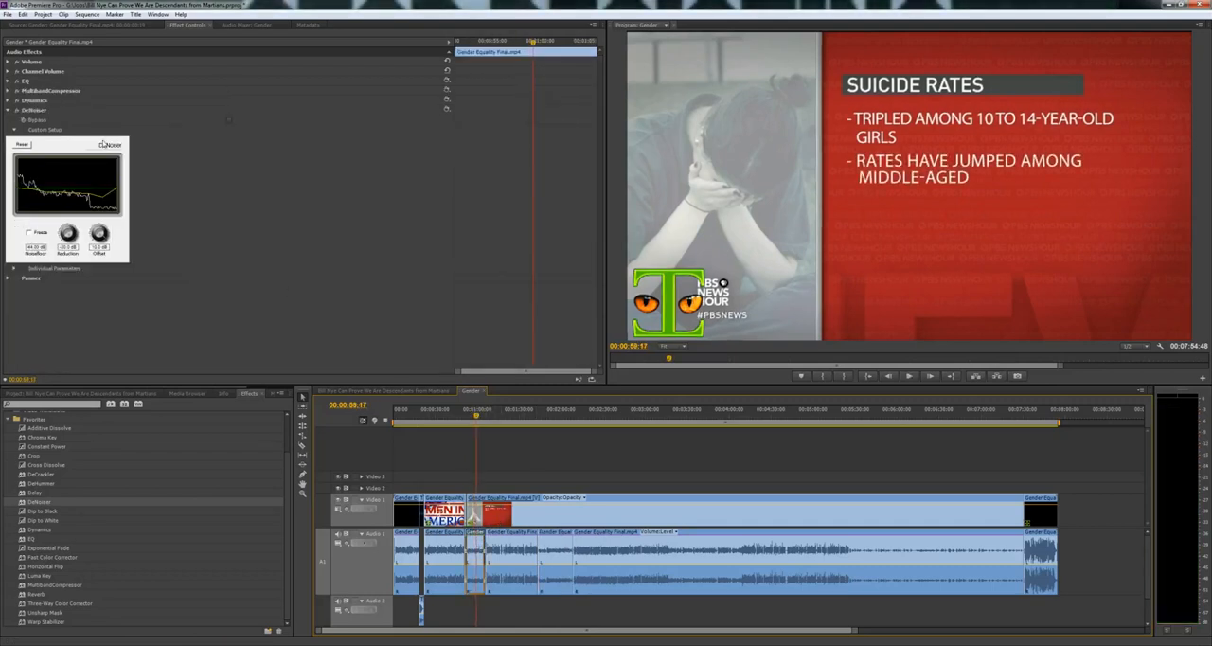
{"action": "left_click", "coordinate": [7, 79]}
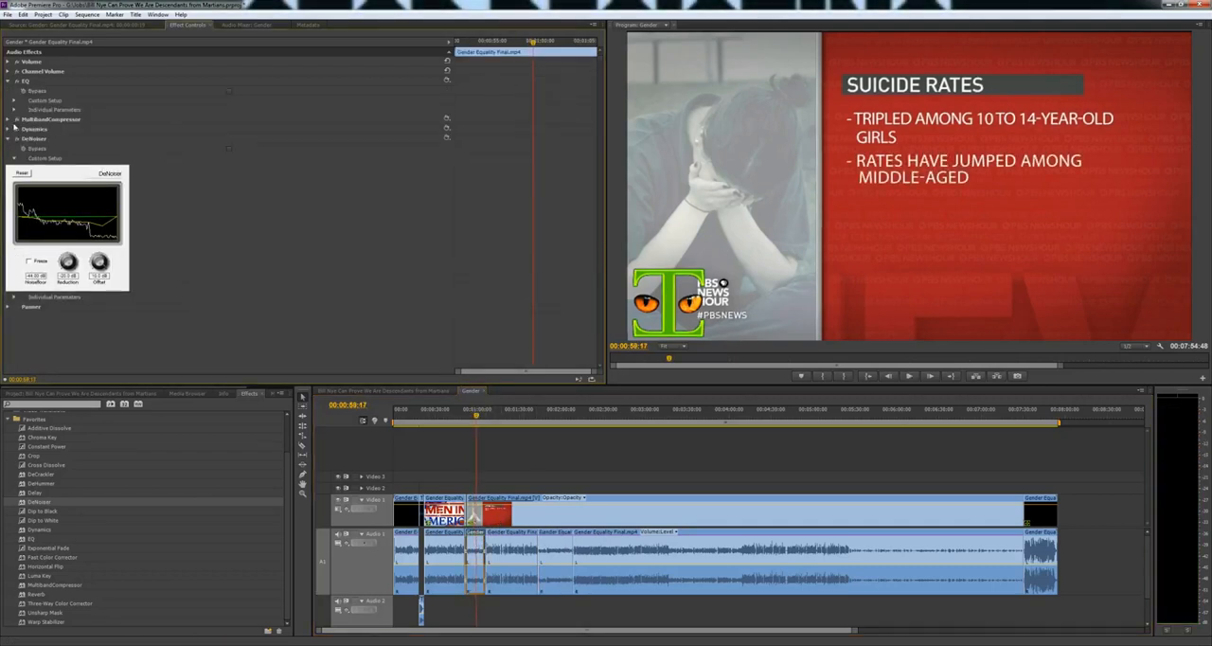
{"action": "left_click", "coordinate": [16, 98]}
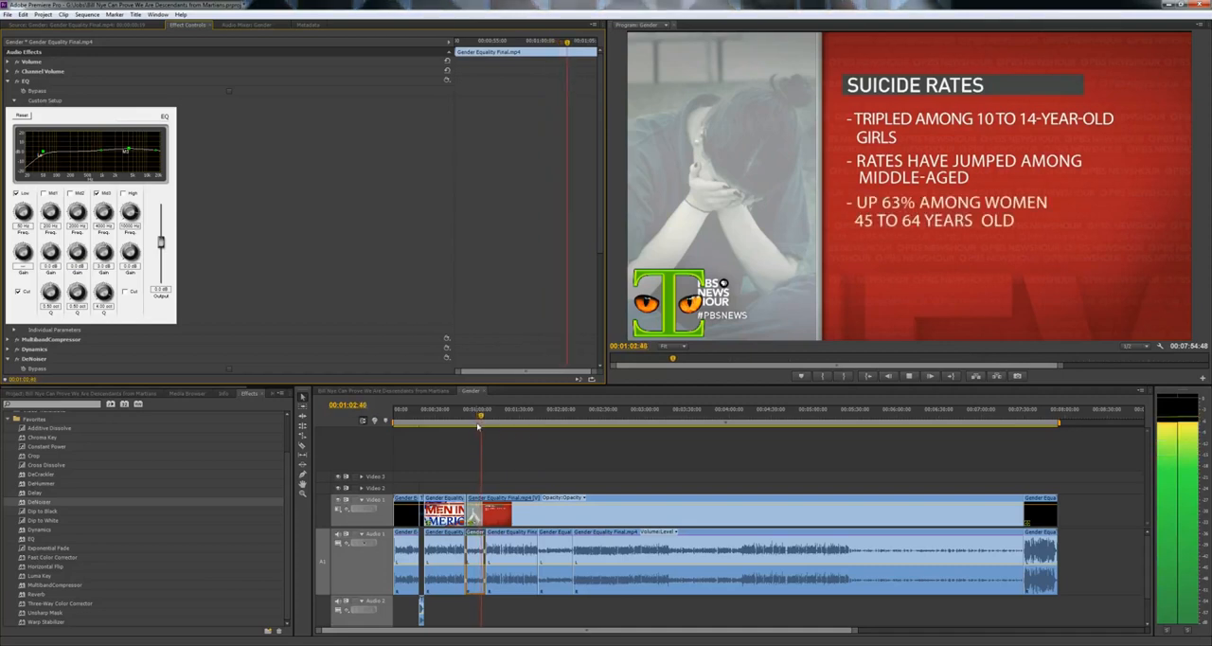
{"action": "left_click", "coordinate": [545, 420]}
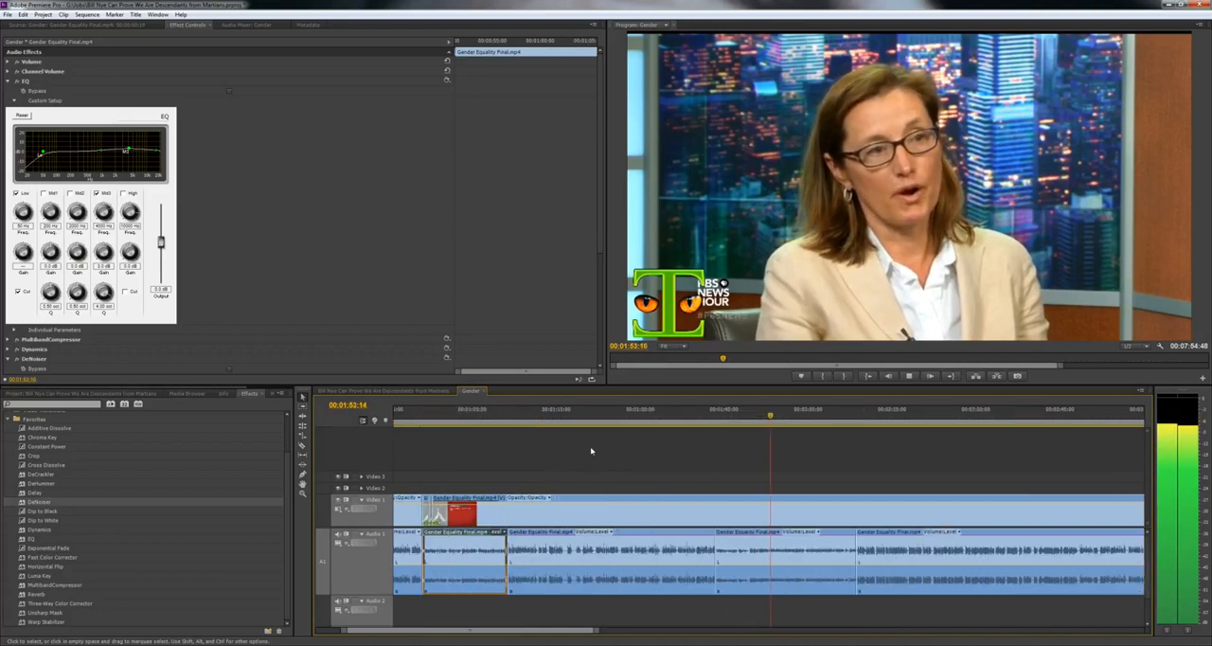
Play the interview, then skip ahead past the male guest to the death-rates street footage
{"action": "key", "text": "space"}
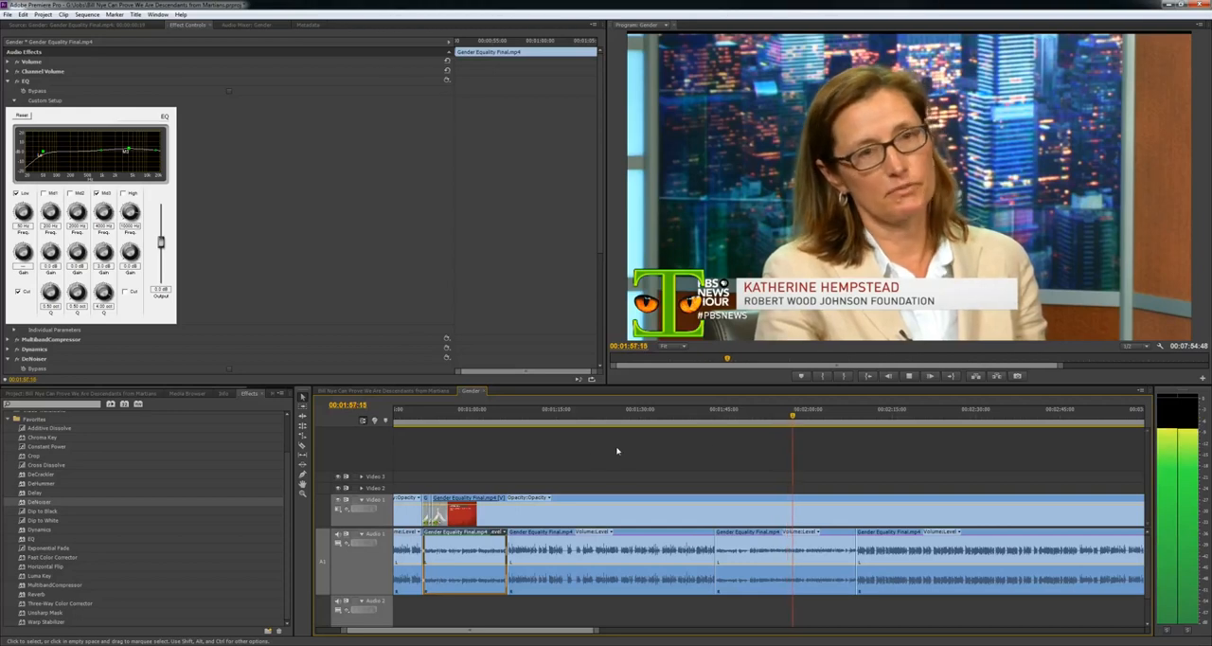
{"action": "left_click", "coordinate": [719, 415]}
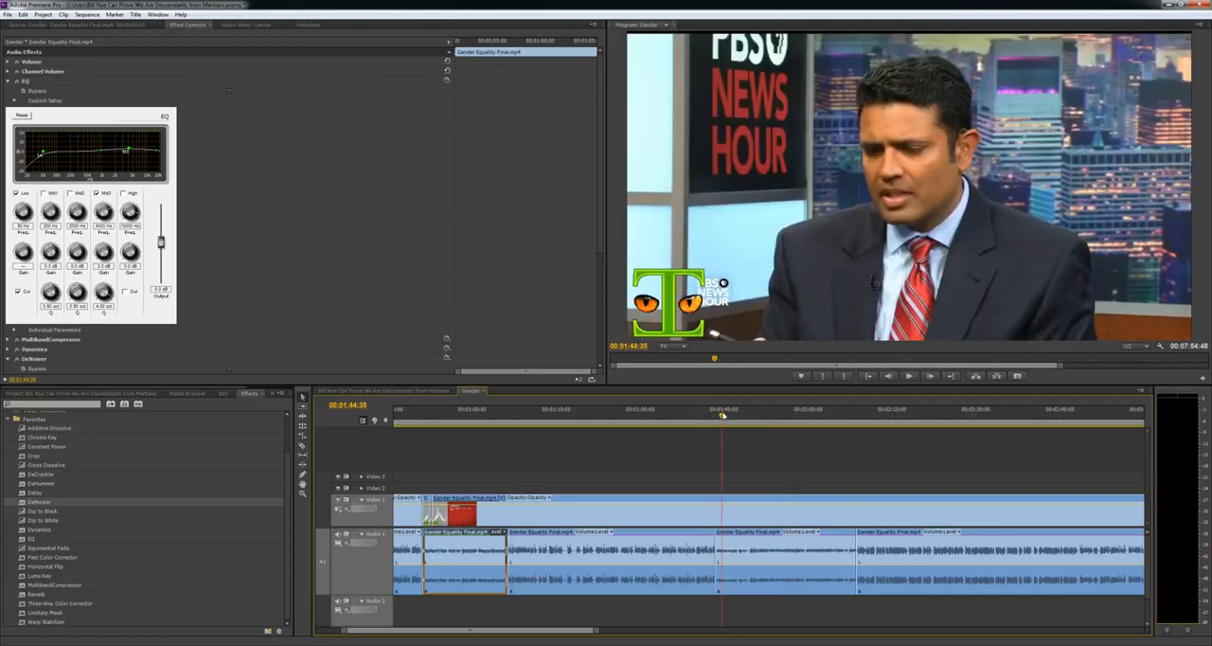
{"action": "left_click", "coordinate": [761, 419]}
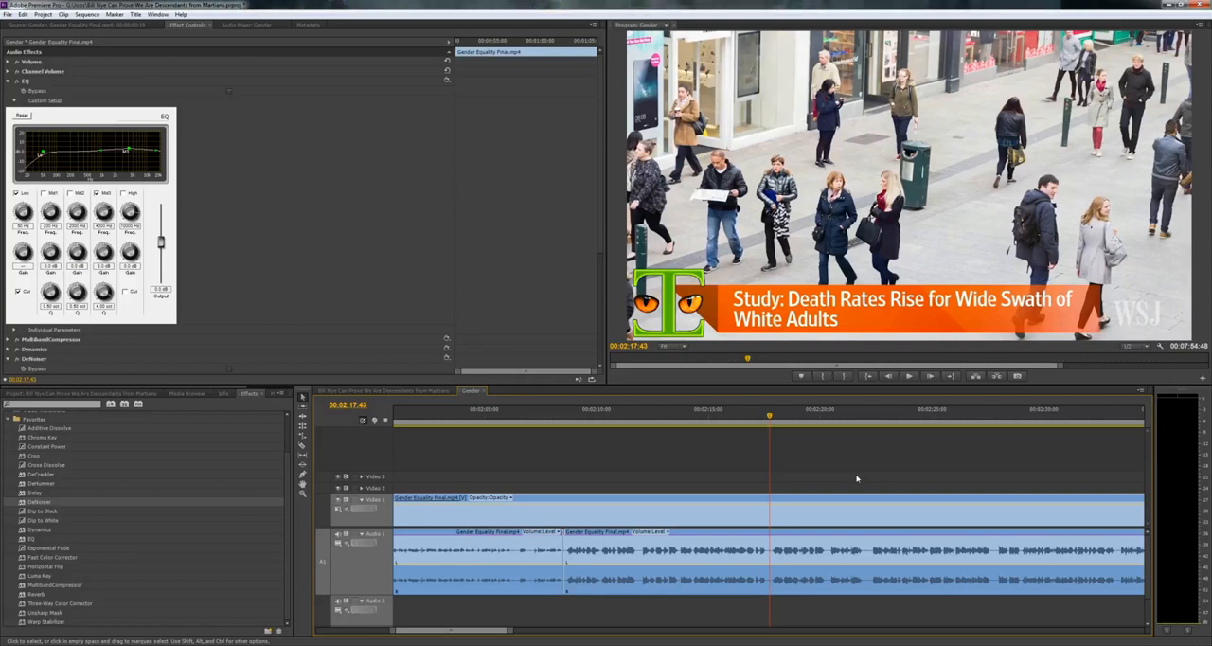
Load the interview audio clip in the Source Monitor to view its waveform
{"action": "left_click", "coordinate": [910, 375]}
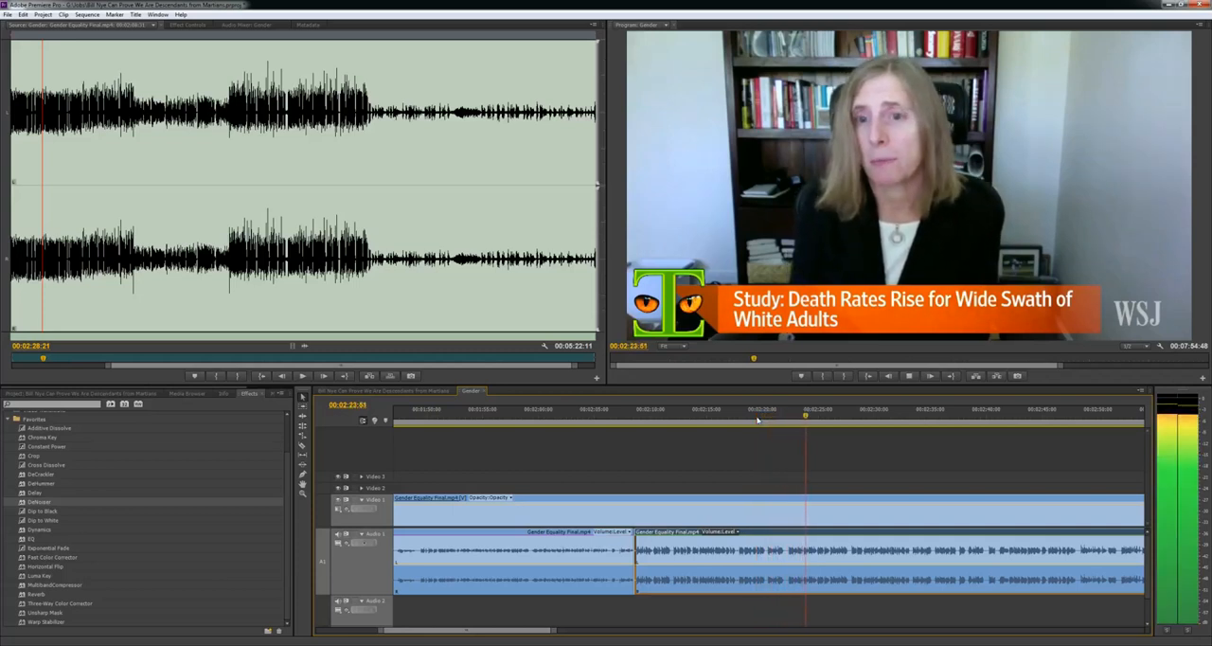
{"action": "left_click", "coordinate": [826, 409]}
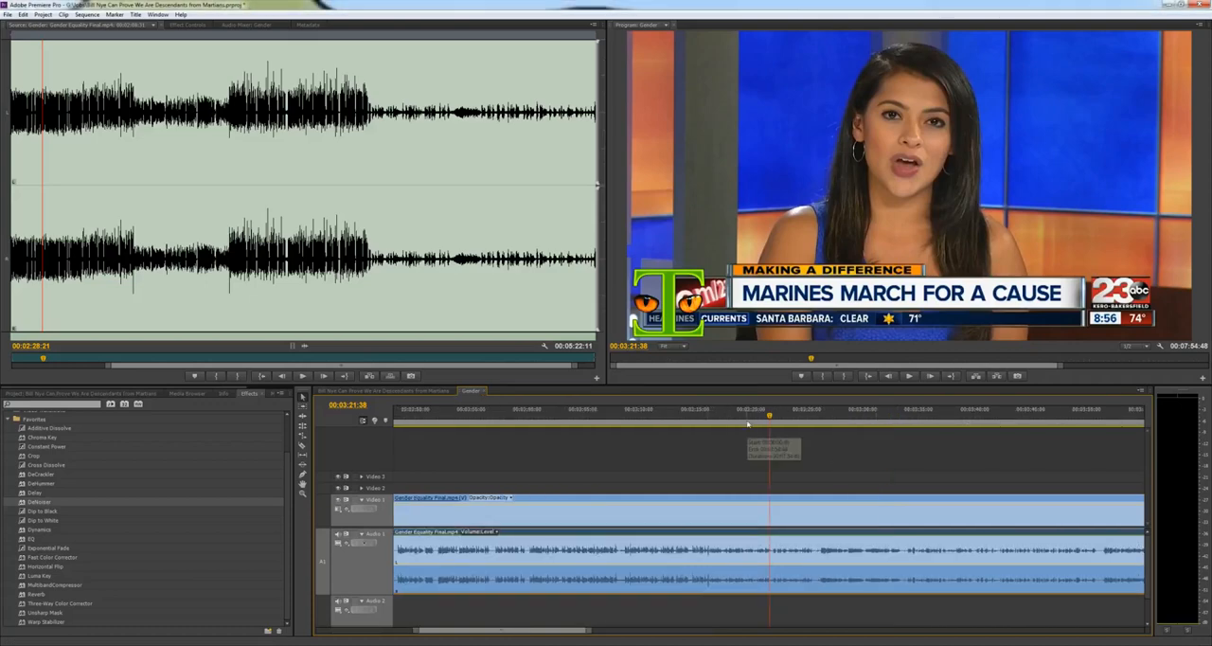
{"action": "left_click", "coordinate": [705, 417]}
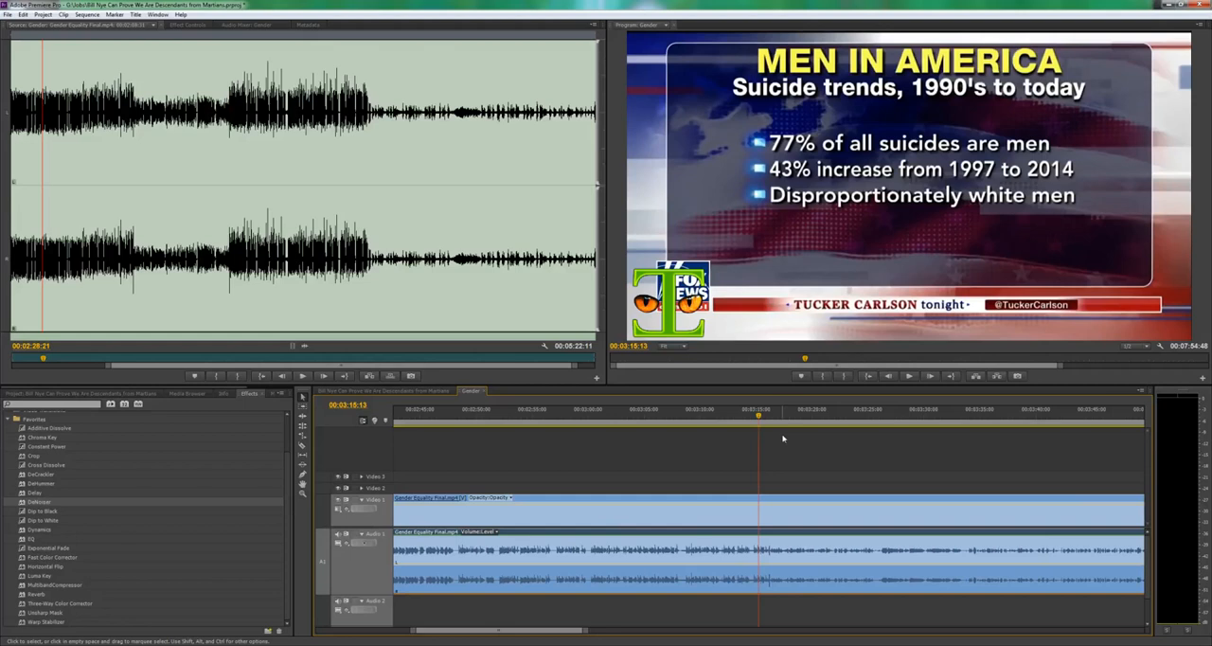
{"action": "mouse_move", "coordinate": [795, 451]}
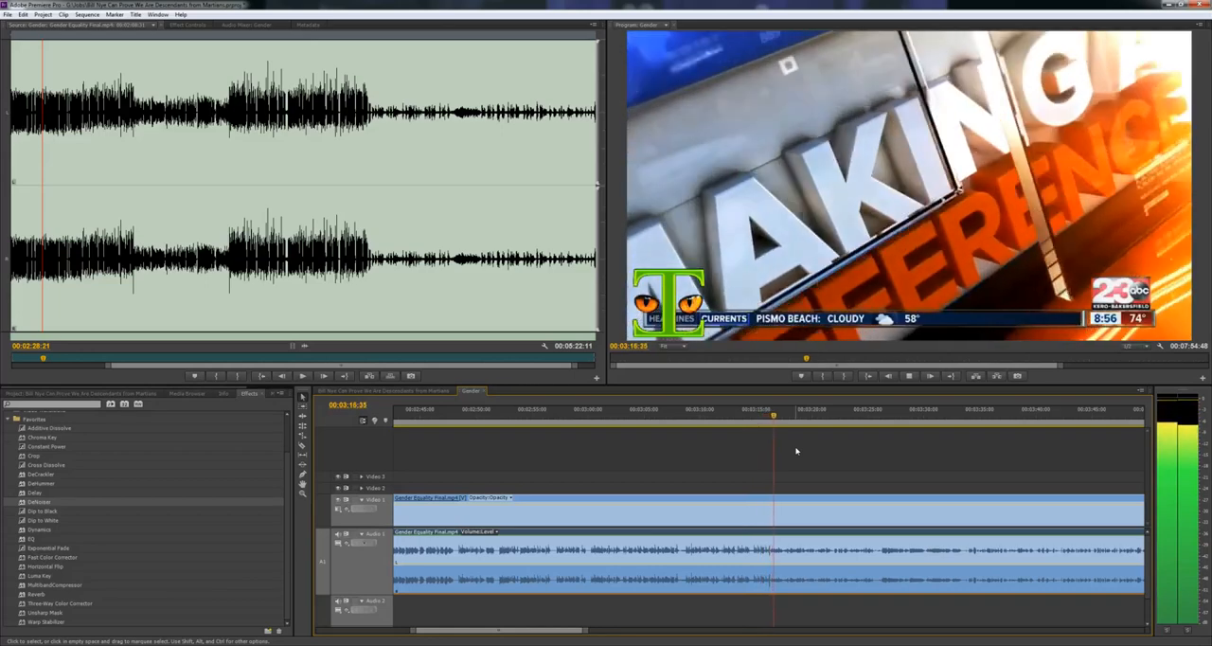
{"action": "left_click", "coordinate": [784, 420]}
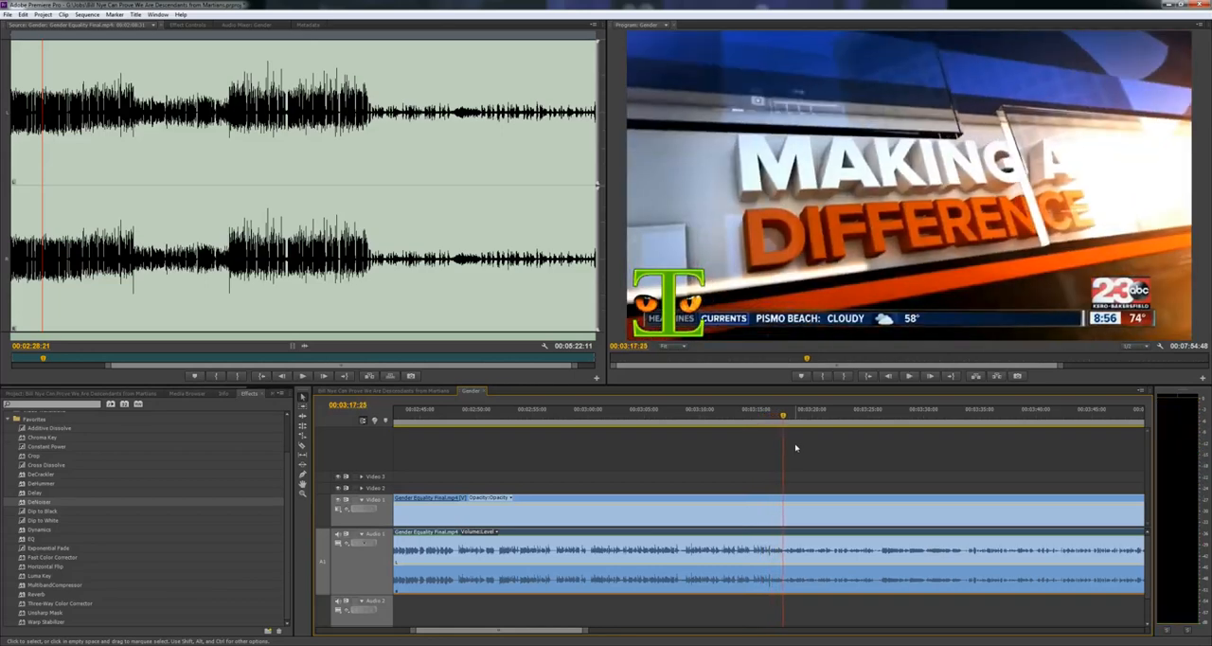
{"action": "mouse_move", "coordinate": [784, 420]}
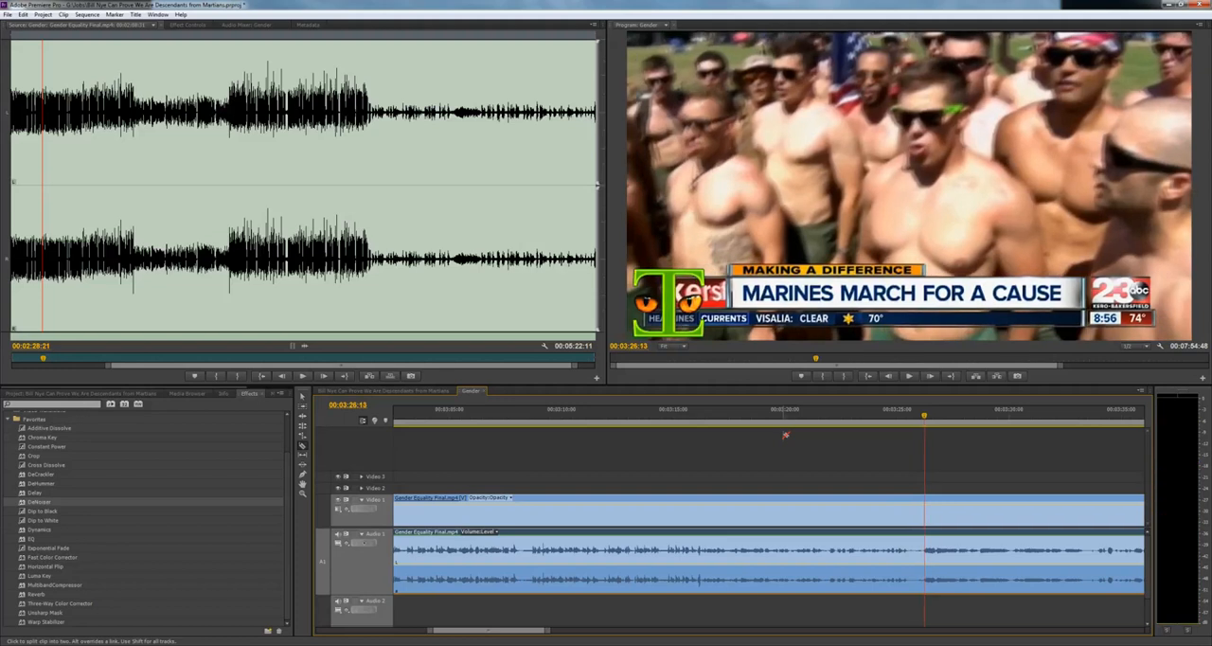
{"action": "mouse_move", "coordinate": [955, 458]}
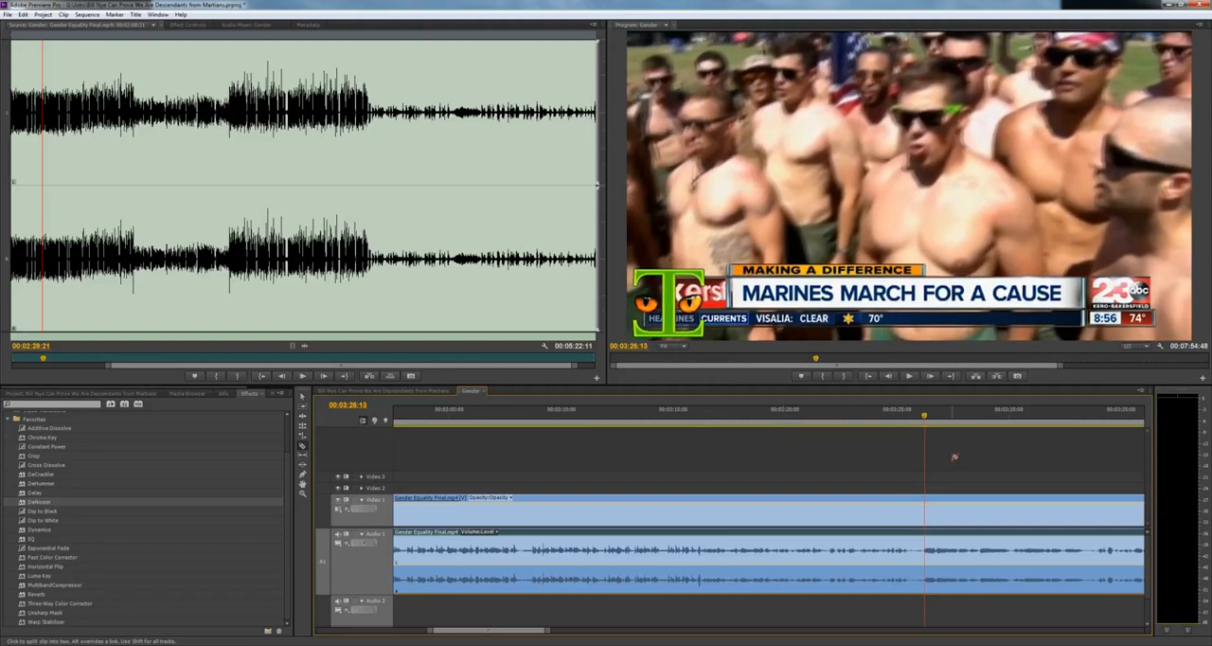
{"action": "mouse_move", "coordinate": [705, 417]}
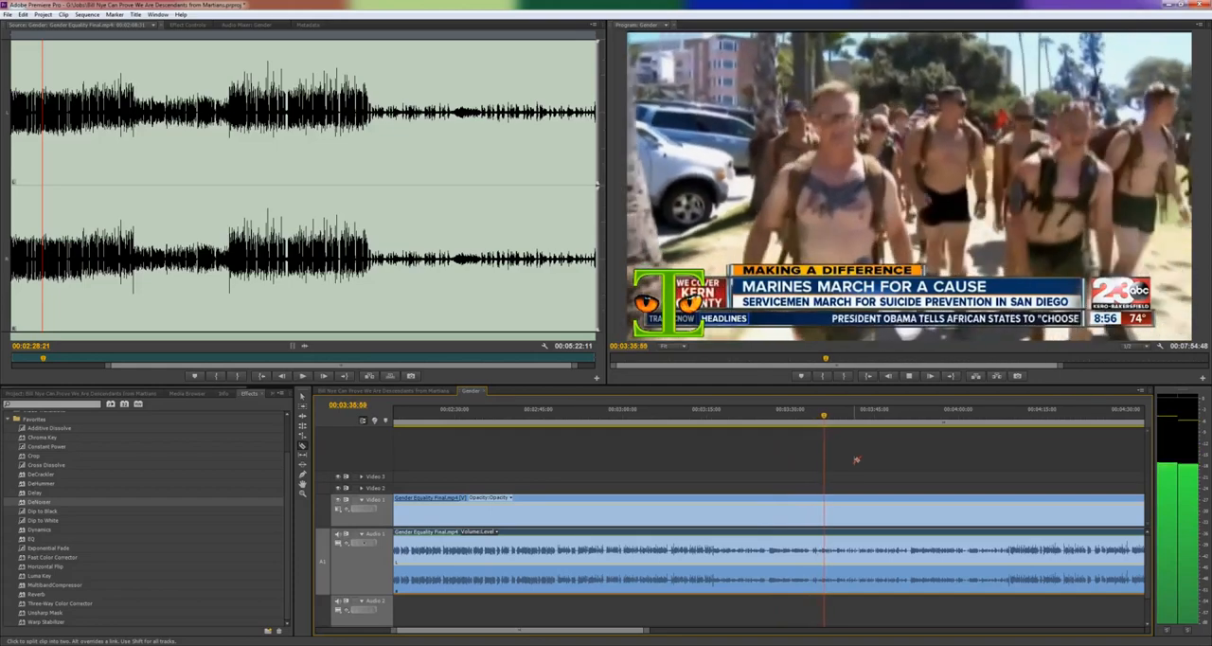
Scrub the anchor's Marines intro in both sequences and stop on the suicide statistics graphic
{"action": "left_click", "coordinate": [829, 417]}
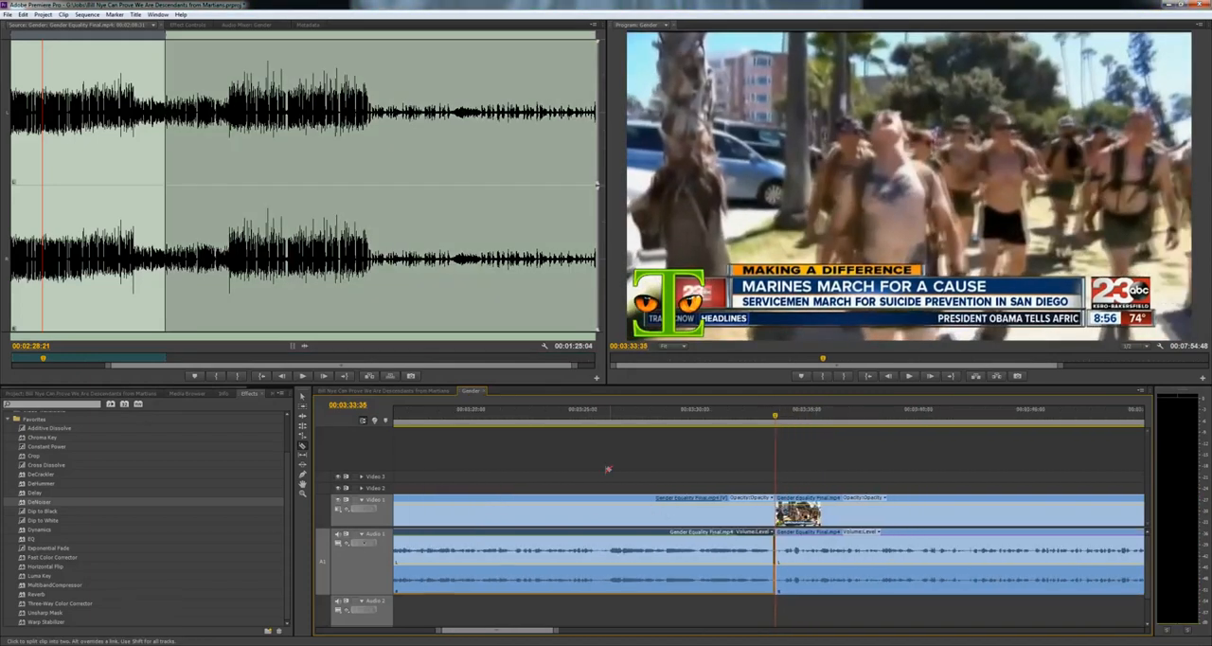
{"action": "left_click", "coordinate": [496, 421]}
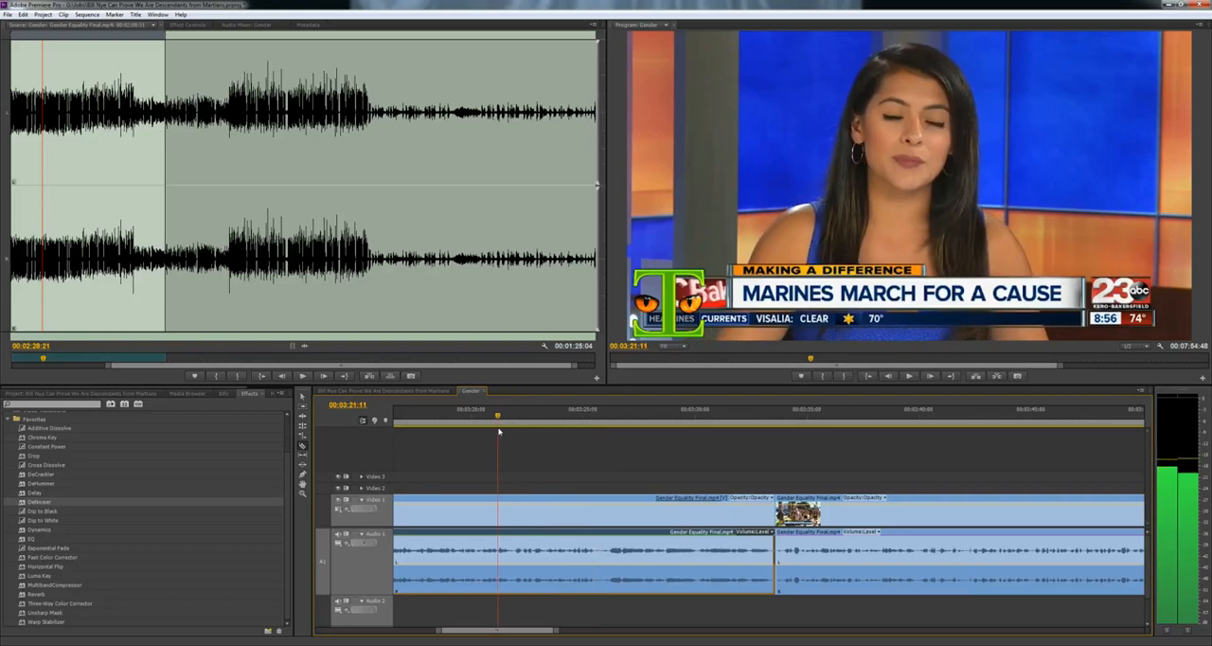
{"action": "left_click", "coordinate": [678, 409]}
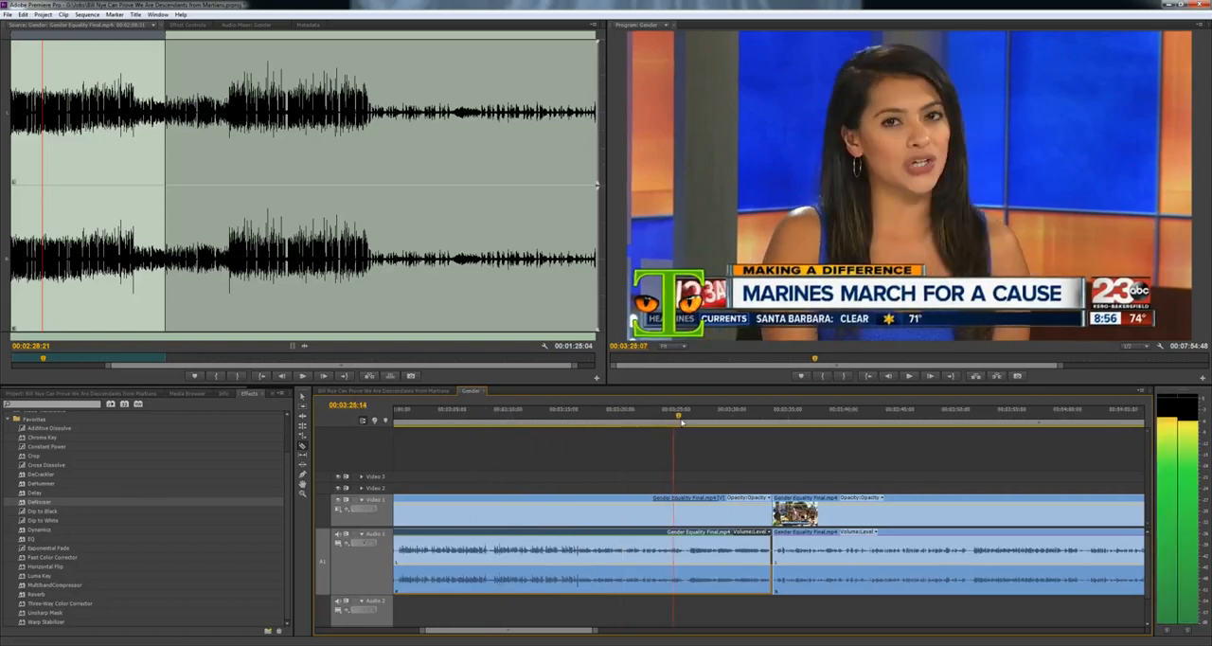
{"action": "left_click", "coordinate": [492, 421]}
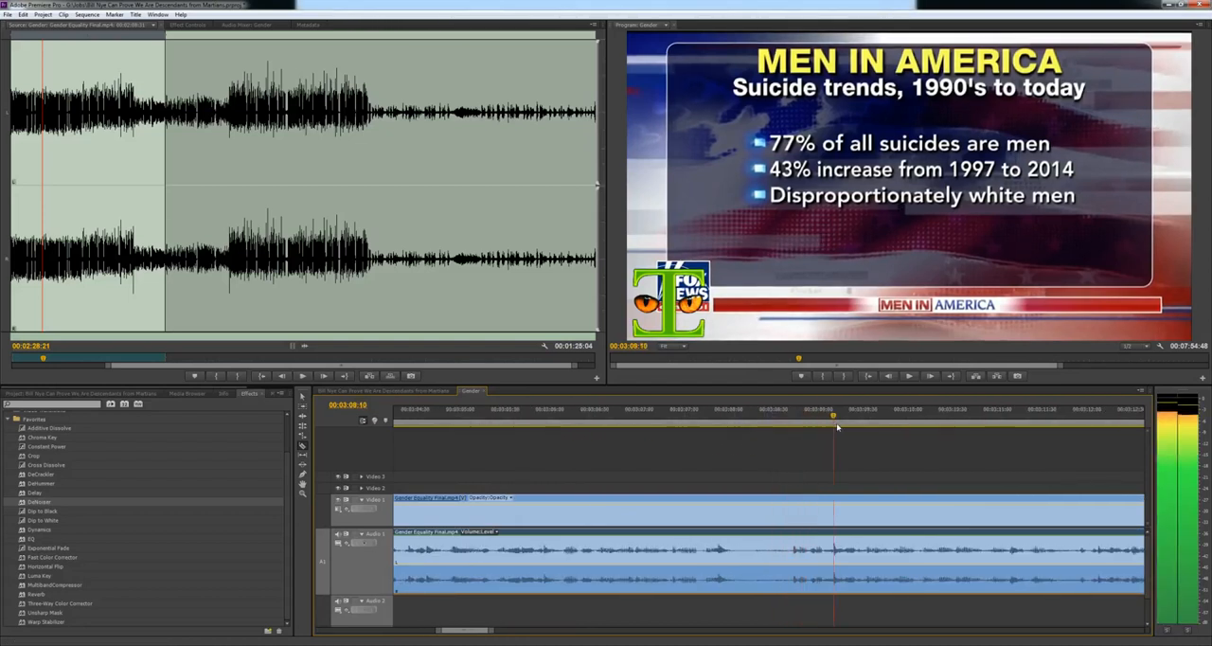
{"action": "left_click", "coordinate": [989, 426]}
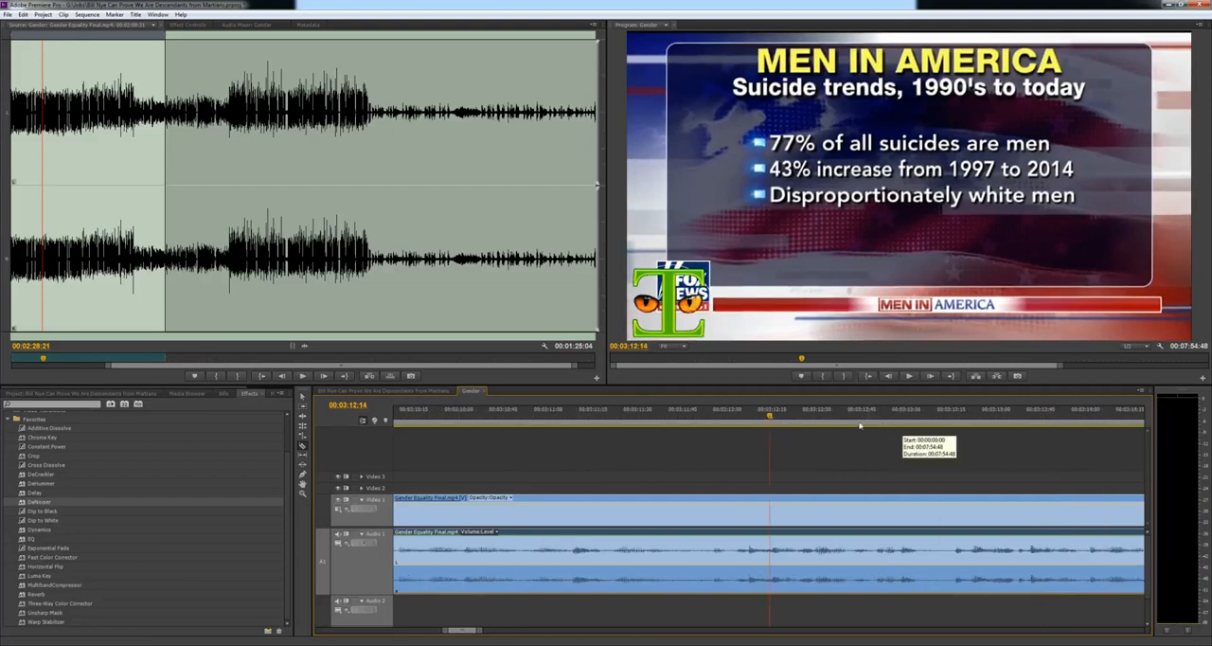
{"action": "left_click", "coordinate": [996, 415]}
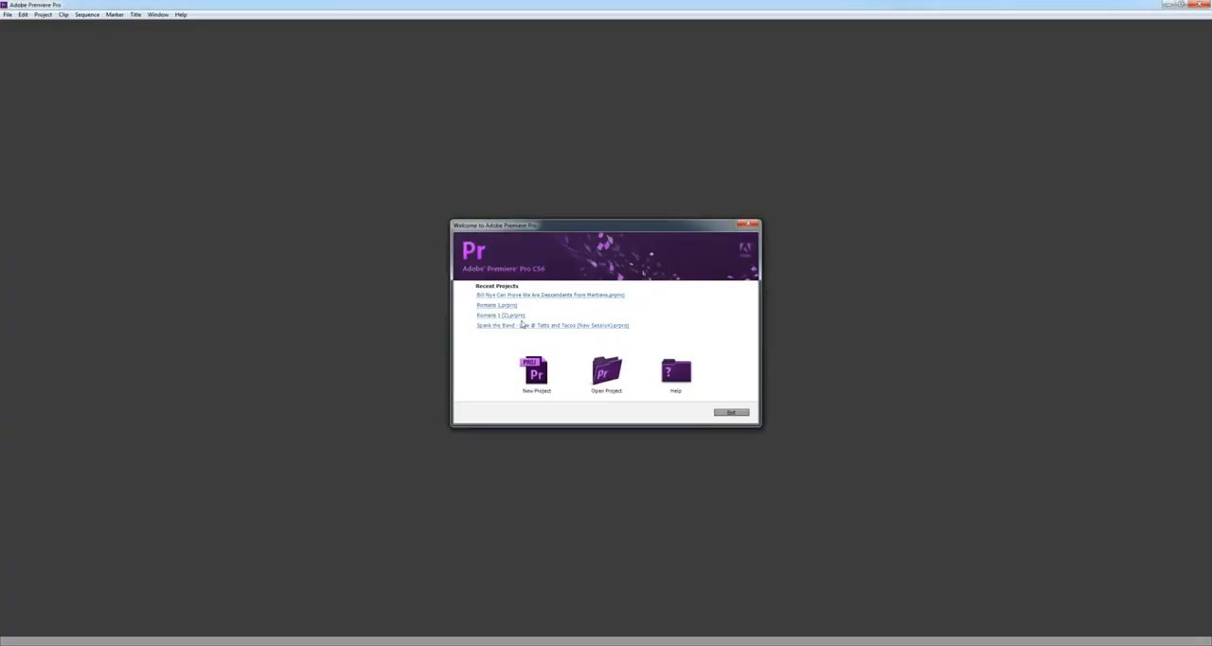
{"action": "mouse_move", "coordinate": [534, 303]}
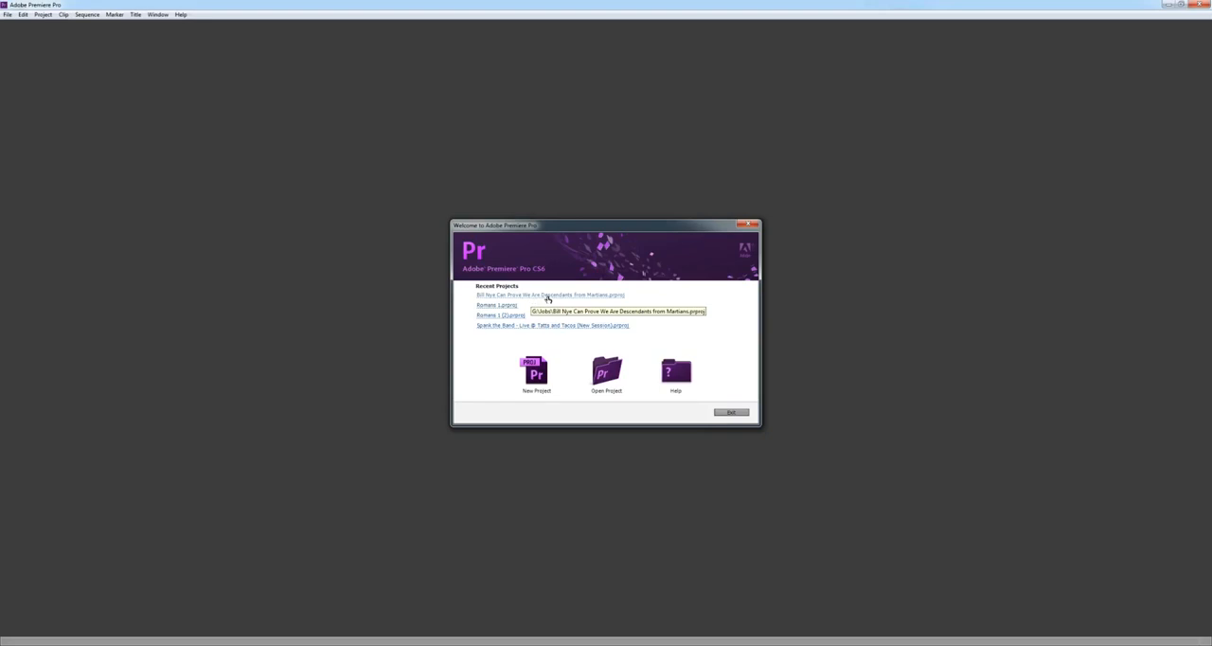
Reopen the most recent project from the Welcome screen's Recent Projects list
{"action": "left_click", "coordinate": [551, 295]}
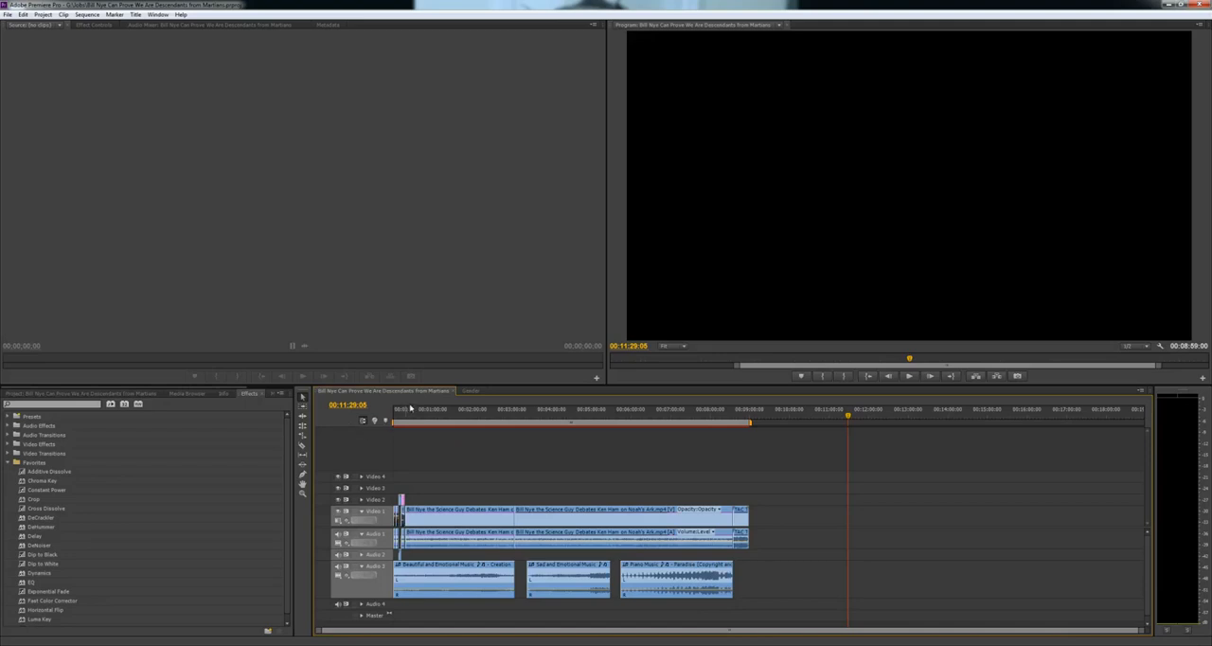
Switch to the news commentary sequence and load the Marines march clip in the Source Monitor
{"action": "left_click", "coordinate": [470, 391]}
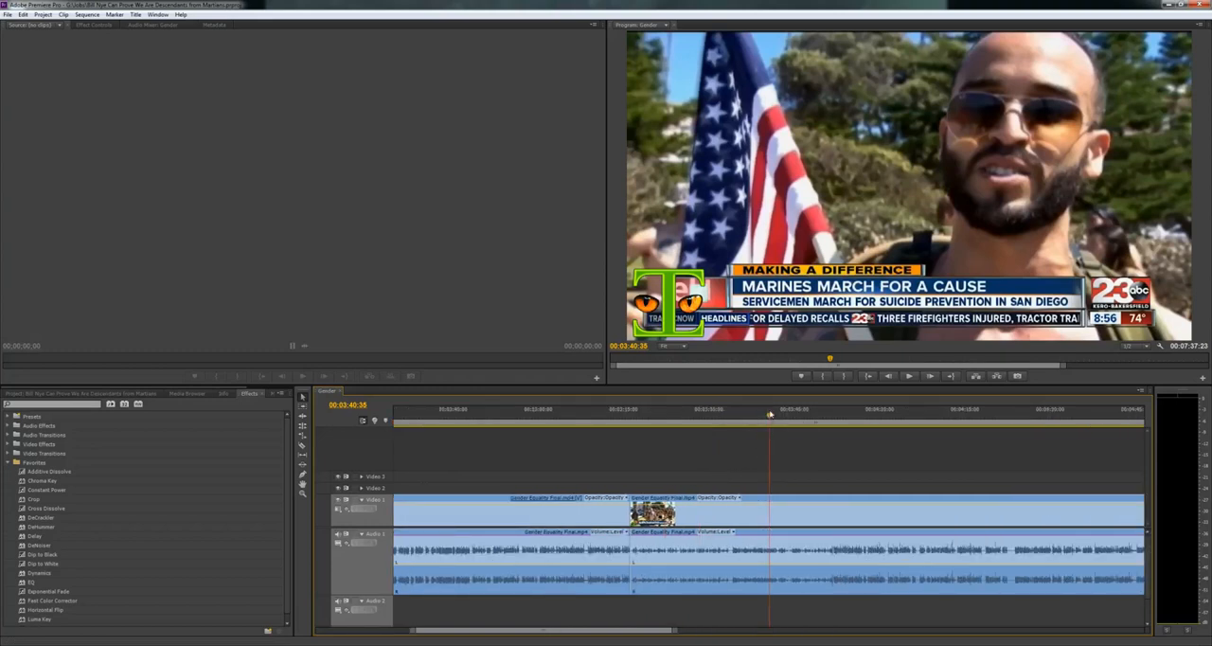
{"action": "left_click", "coordinate": [663, 417]}
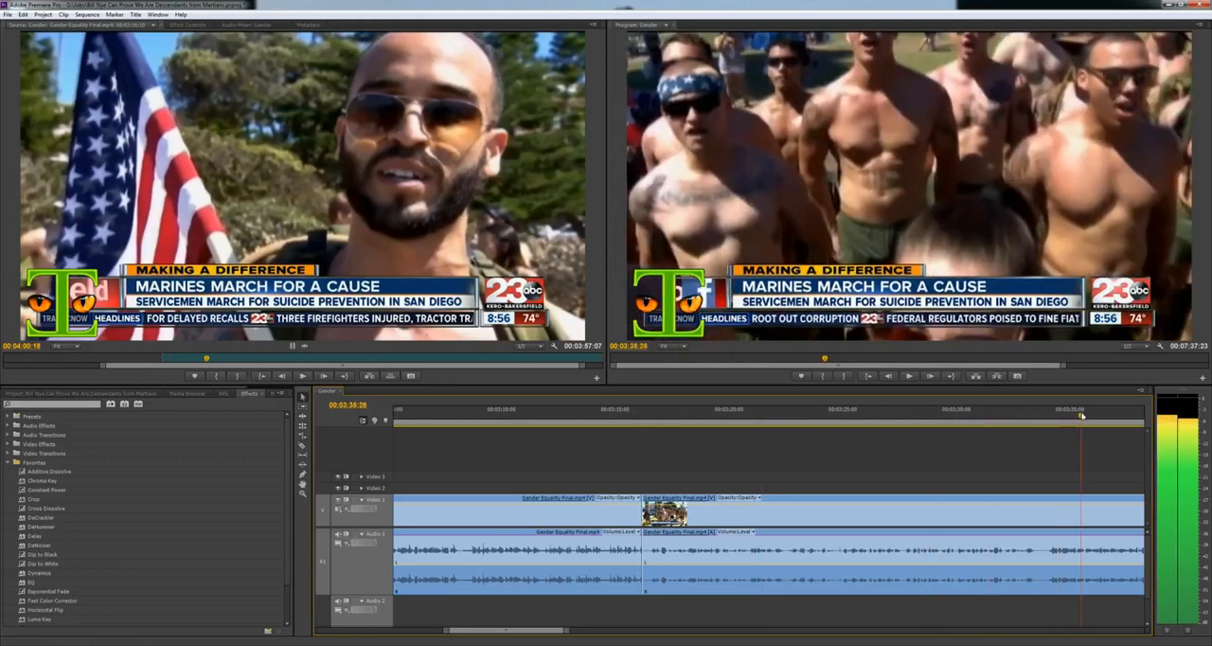
Switch to the uncut sequence and scrub from the marching footage to the host's segment and back
{"action": "left_click", "coordinate": [845, 415]}
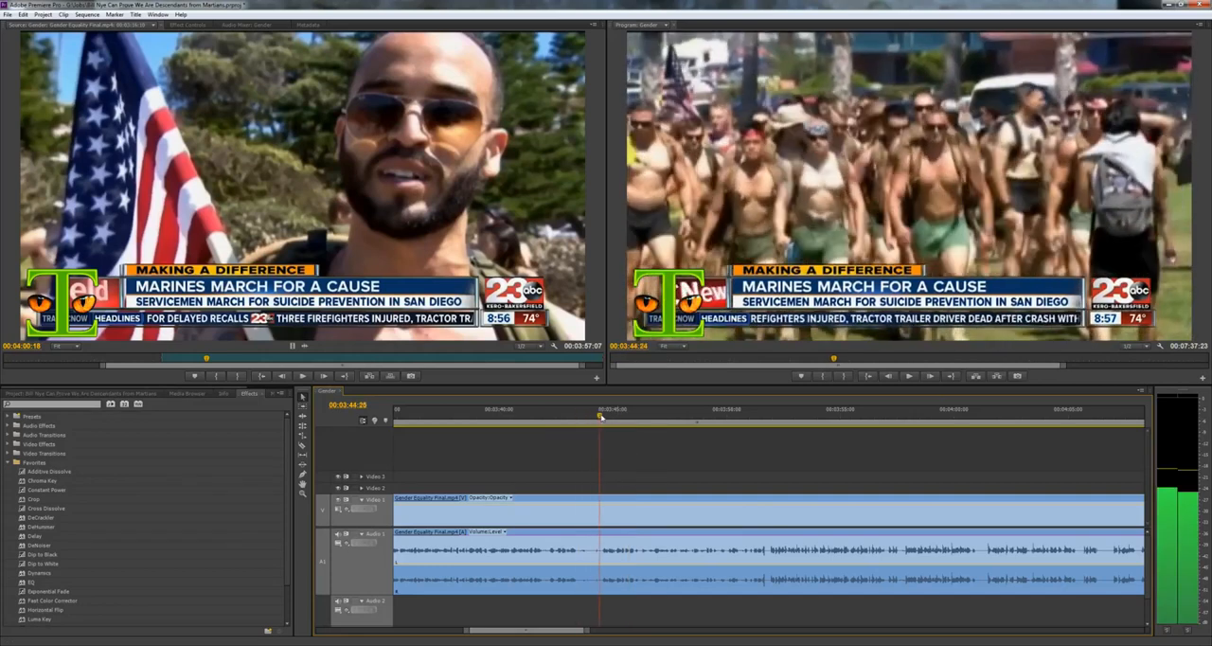
{"action": "left_click", "coordinate": [542, 409]}
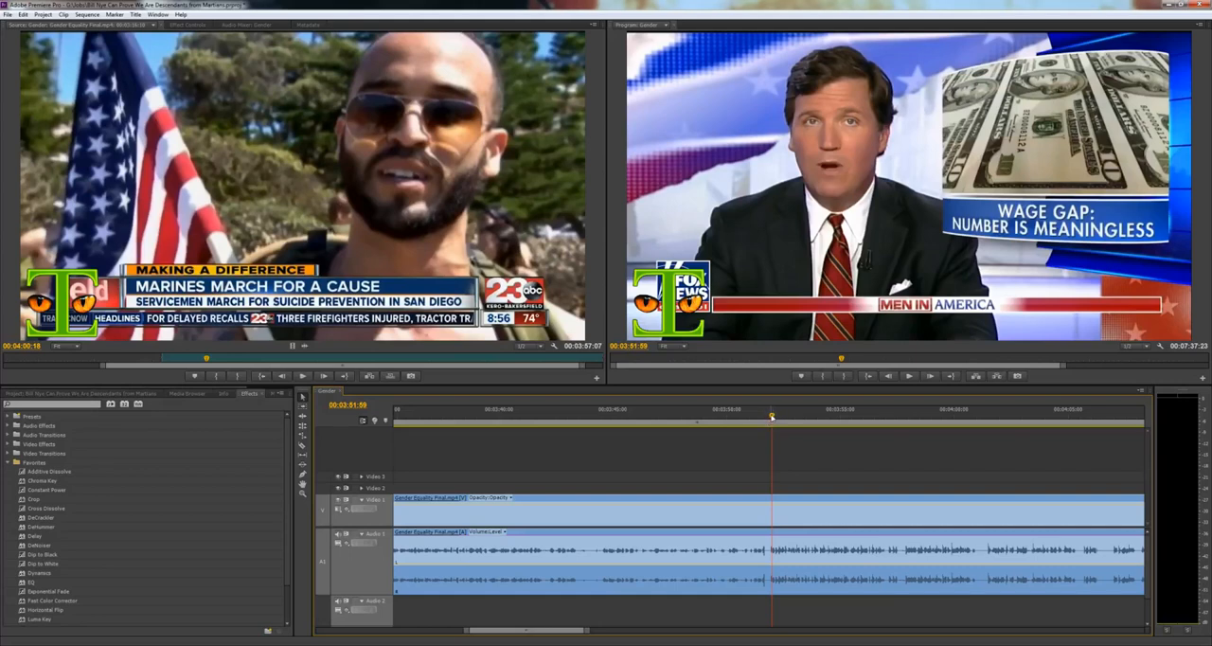
{"action": "left_click", "coordinate": [760, 420]}
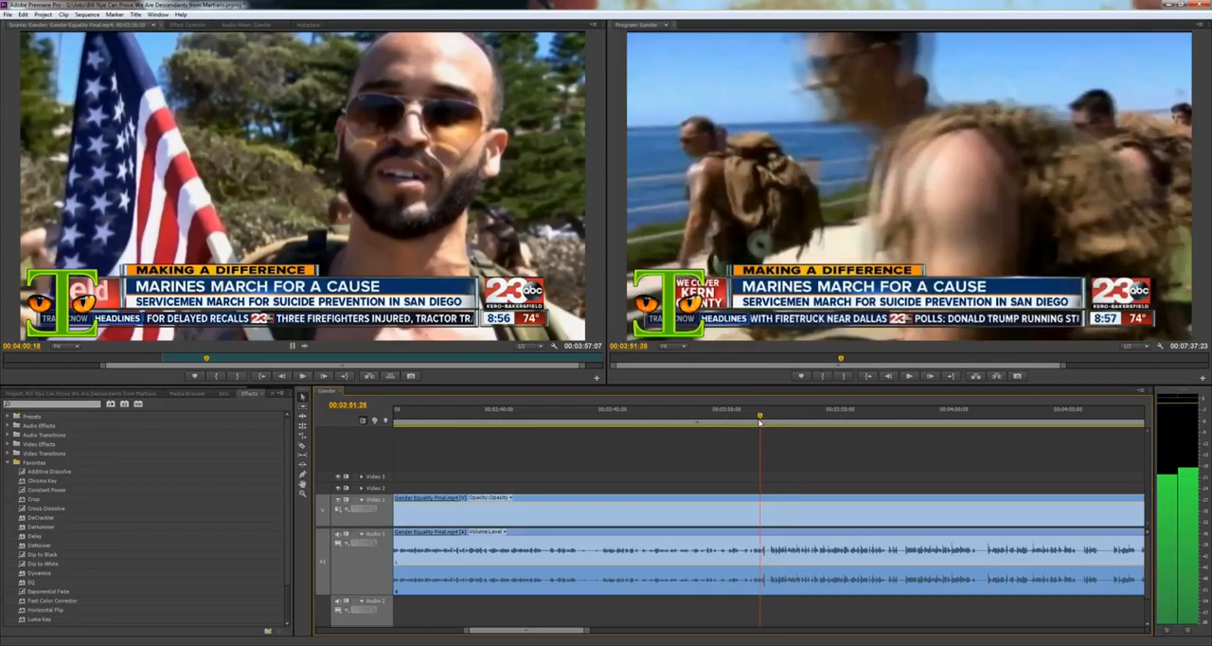